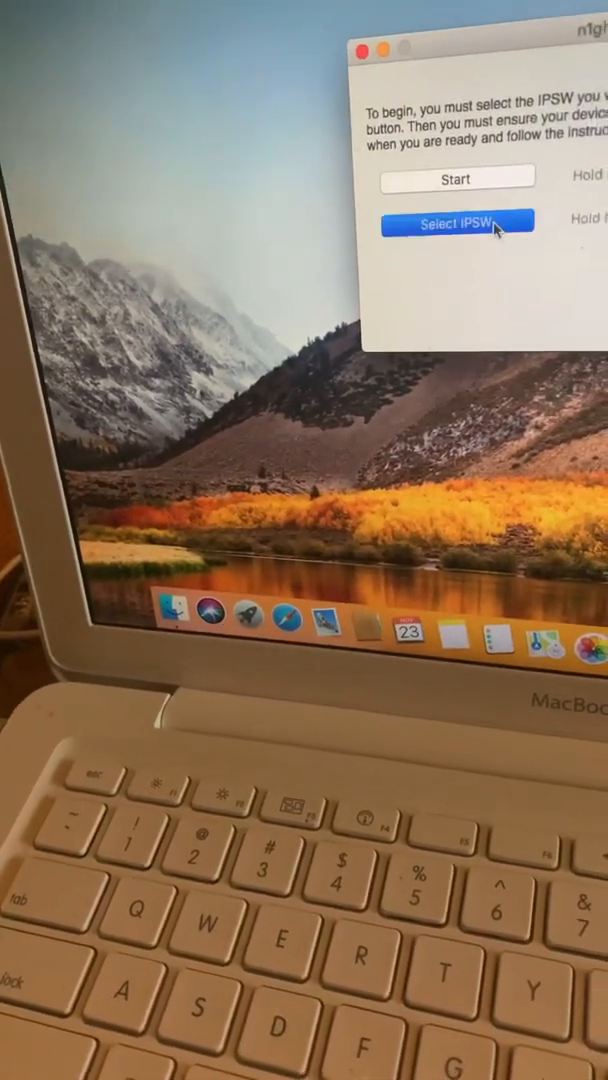
Select the IPSW firmware and start the restore so the log runs the checkm8 exploit through payload execution.
left_click(456, 220)
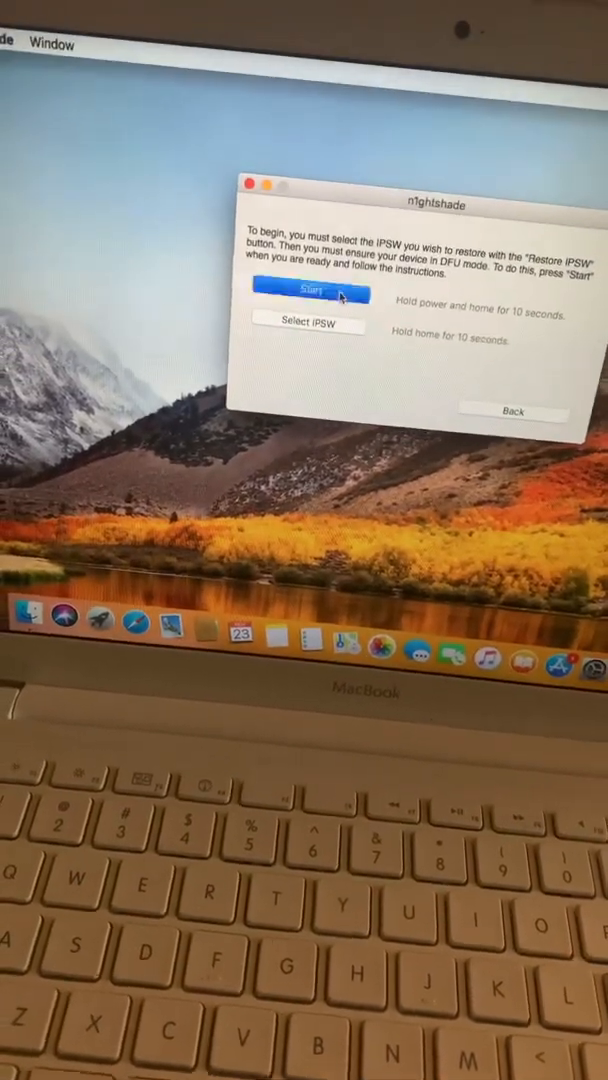
left_click(306, 288)
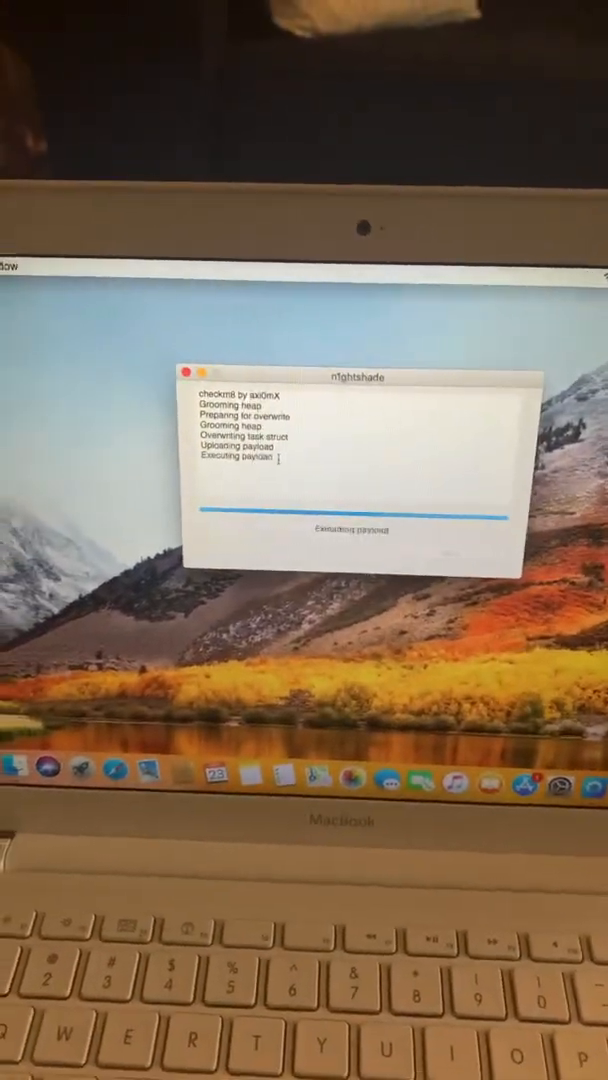